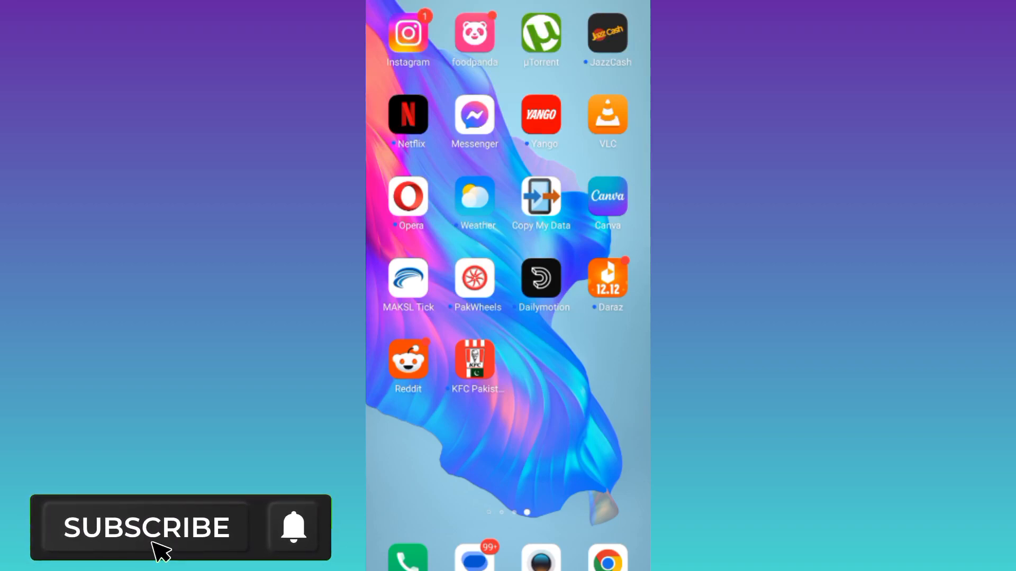
- Launch Instagram from the home screen and reach the Your activity page
left_click(146, 527)
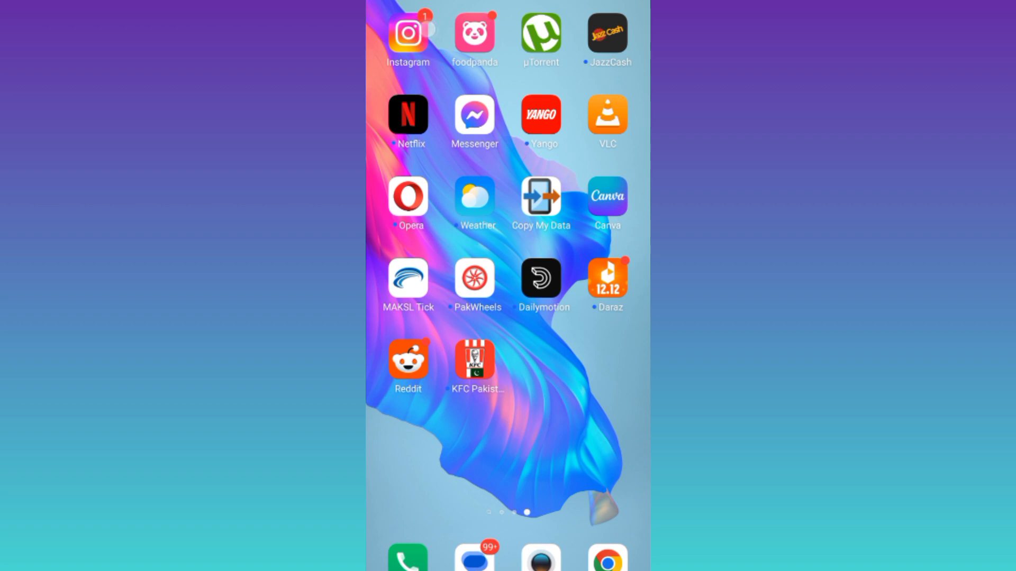
left_click(408, 32)
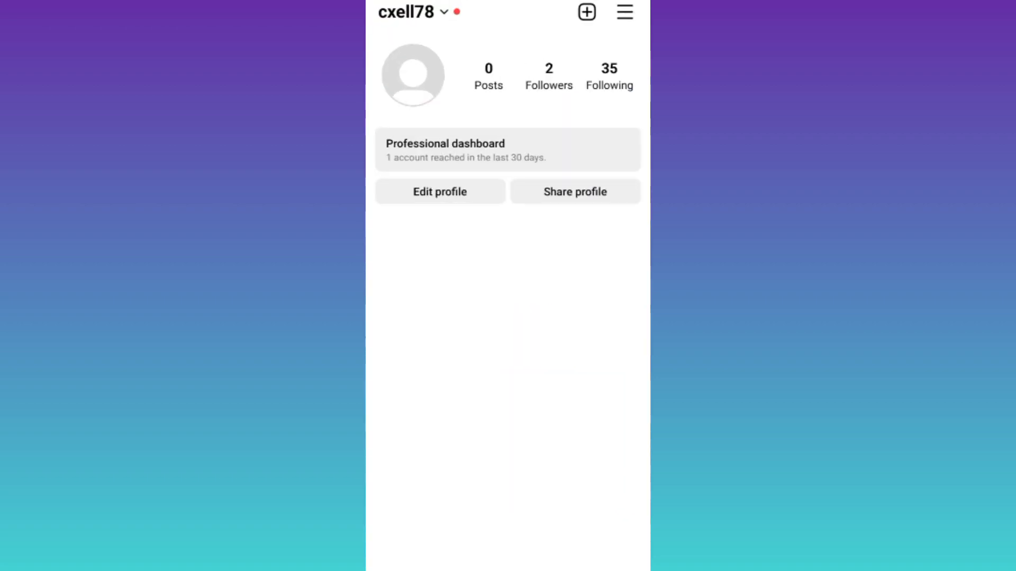
left_click(624, 11)
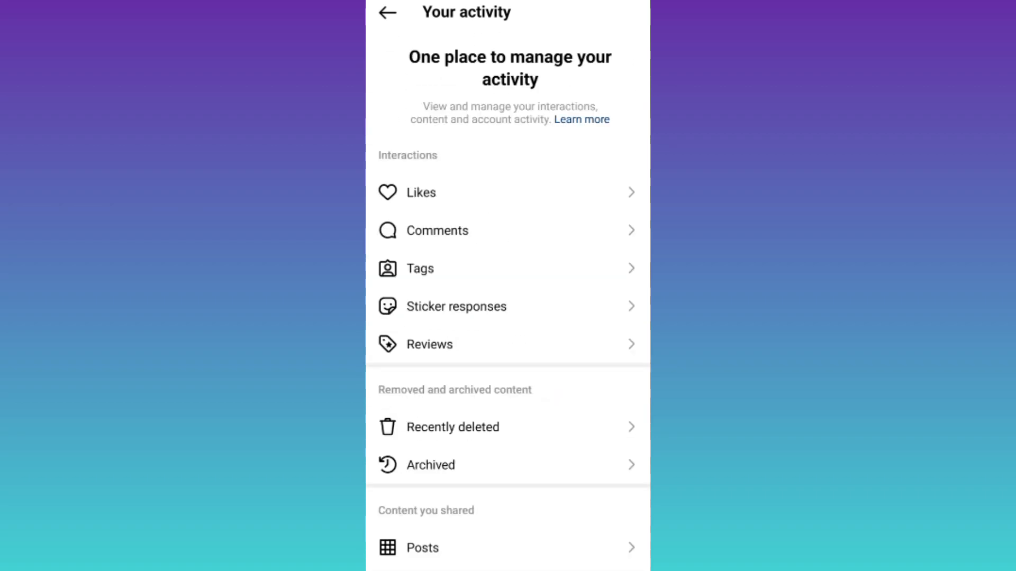
- Scroll the Your activity page past Interactions and Content you shared down to Time spent
scroll("down", 3)
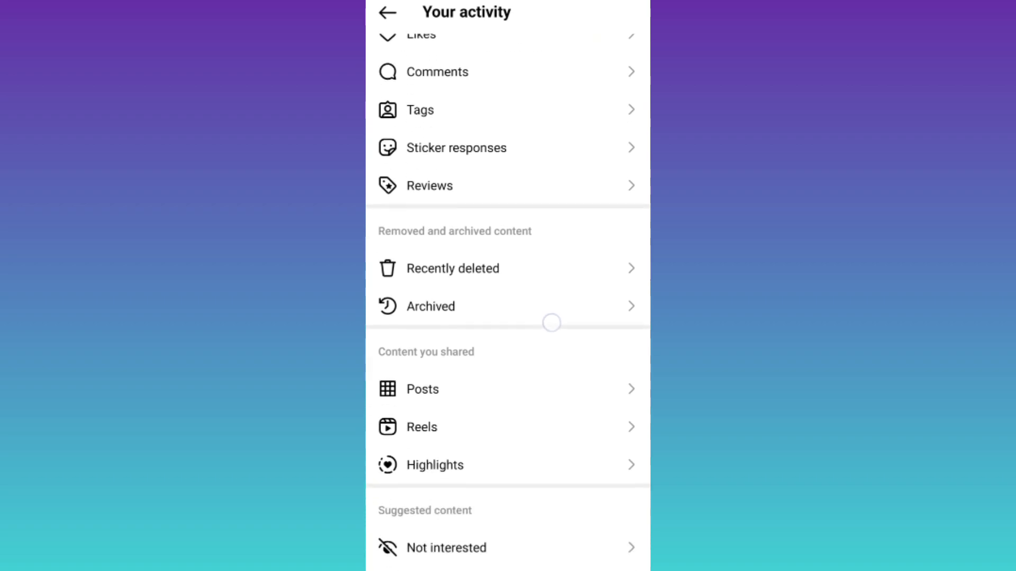
scroll("up", 3)
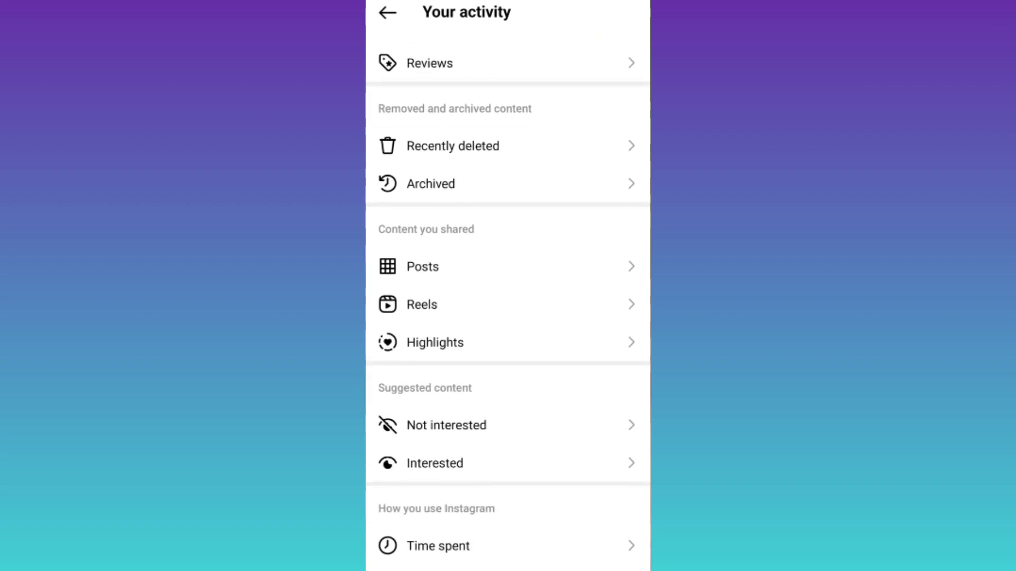